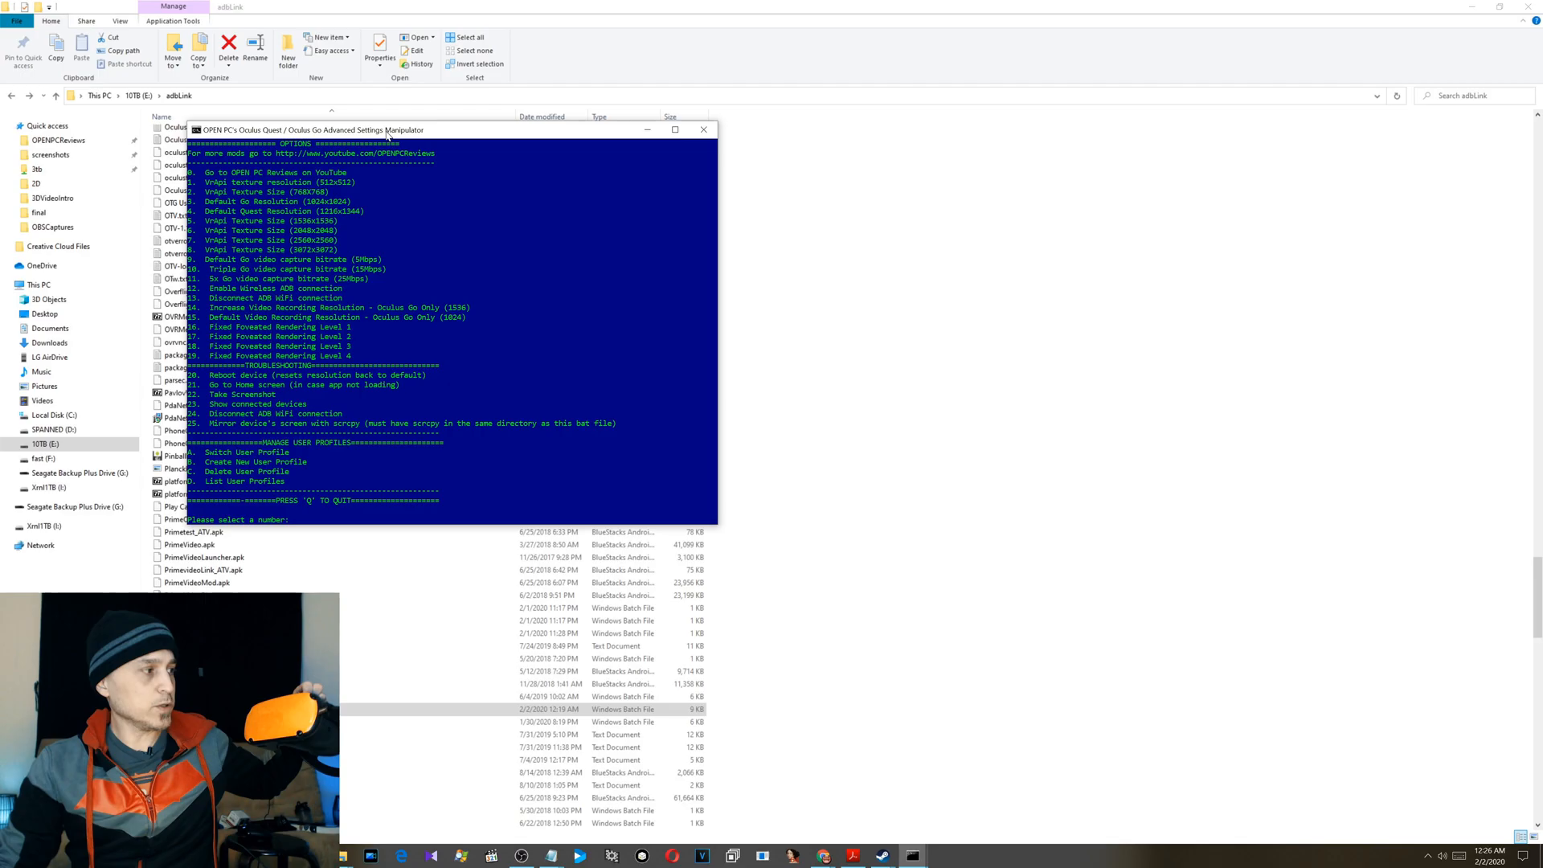
- Snap the batch console to the left half beside the black scrcpy window
click(675, 129)
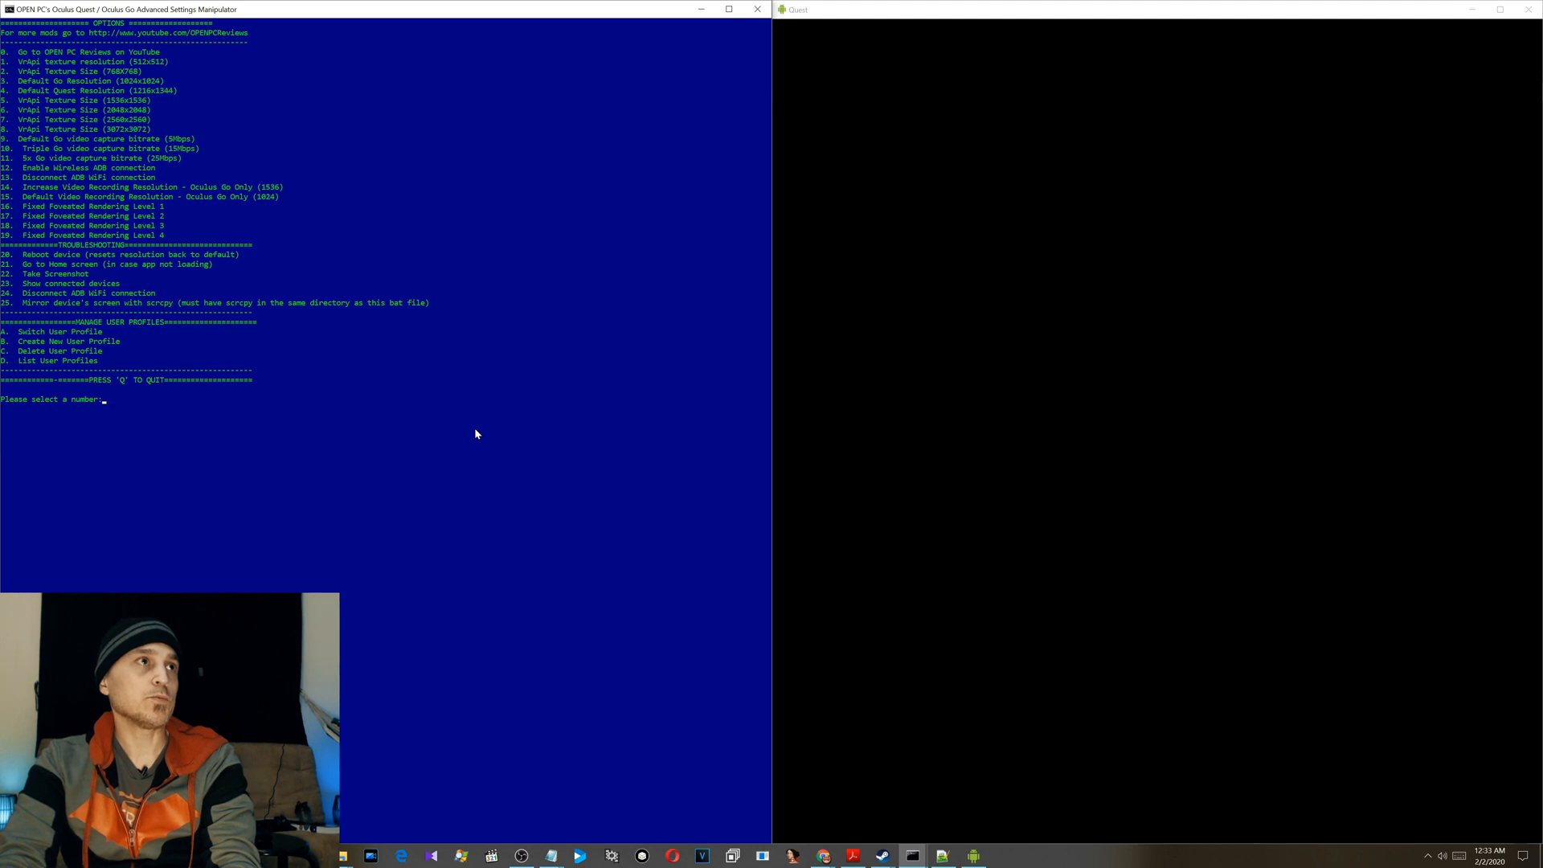
- Choose option B, Create New User Profile, from the console menu
text(a)
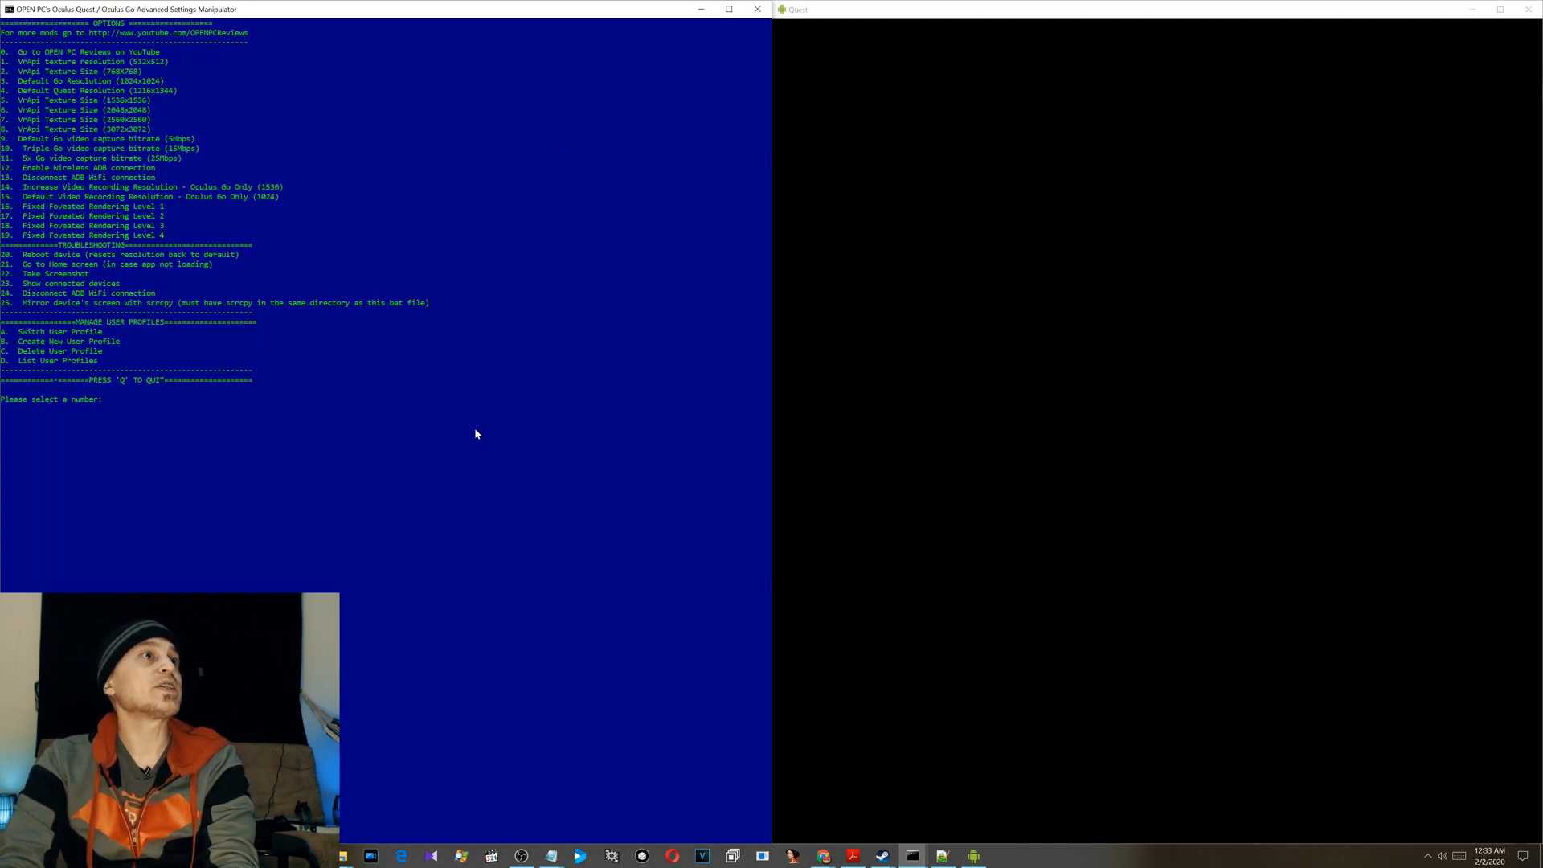
text(d)
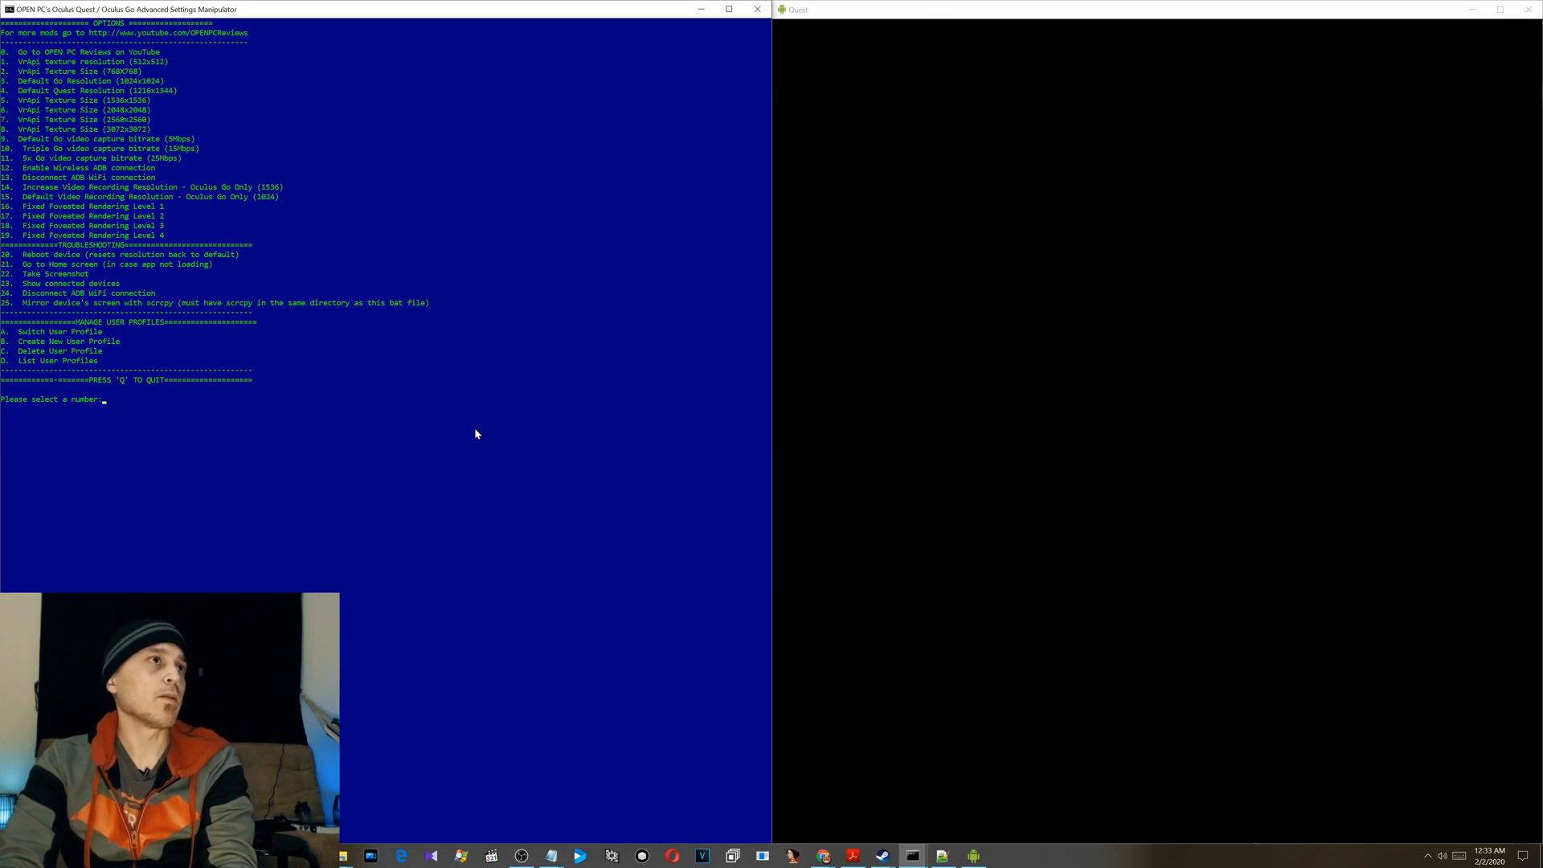
text(8)
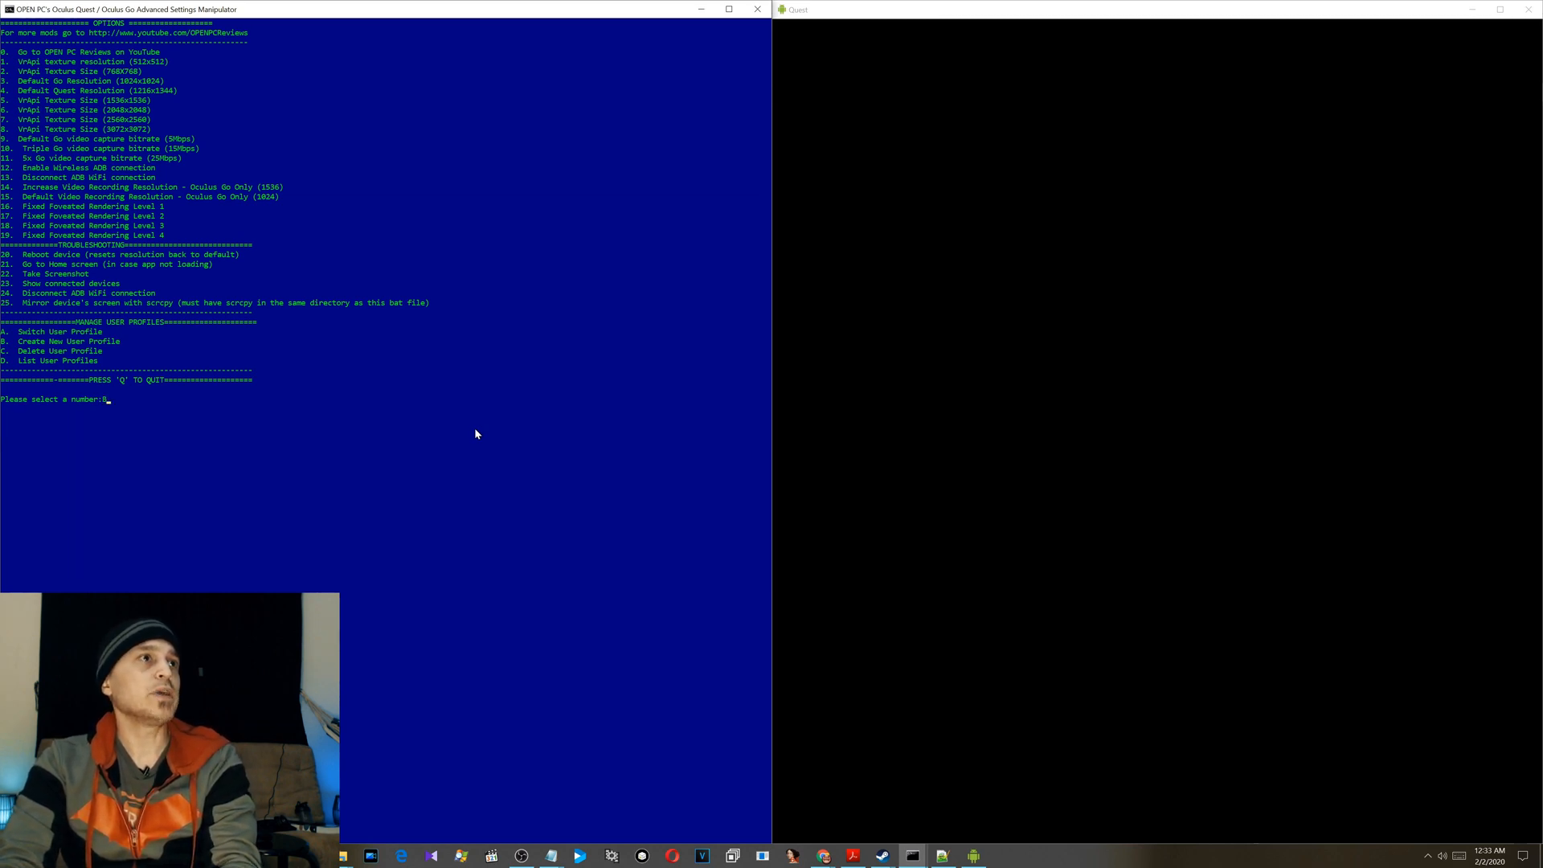
text(B)
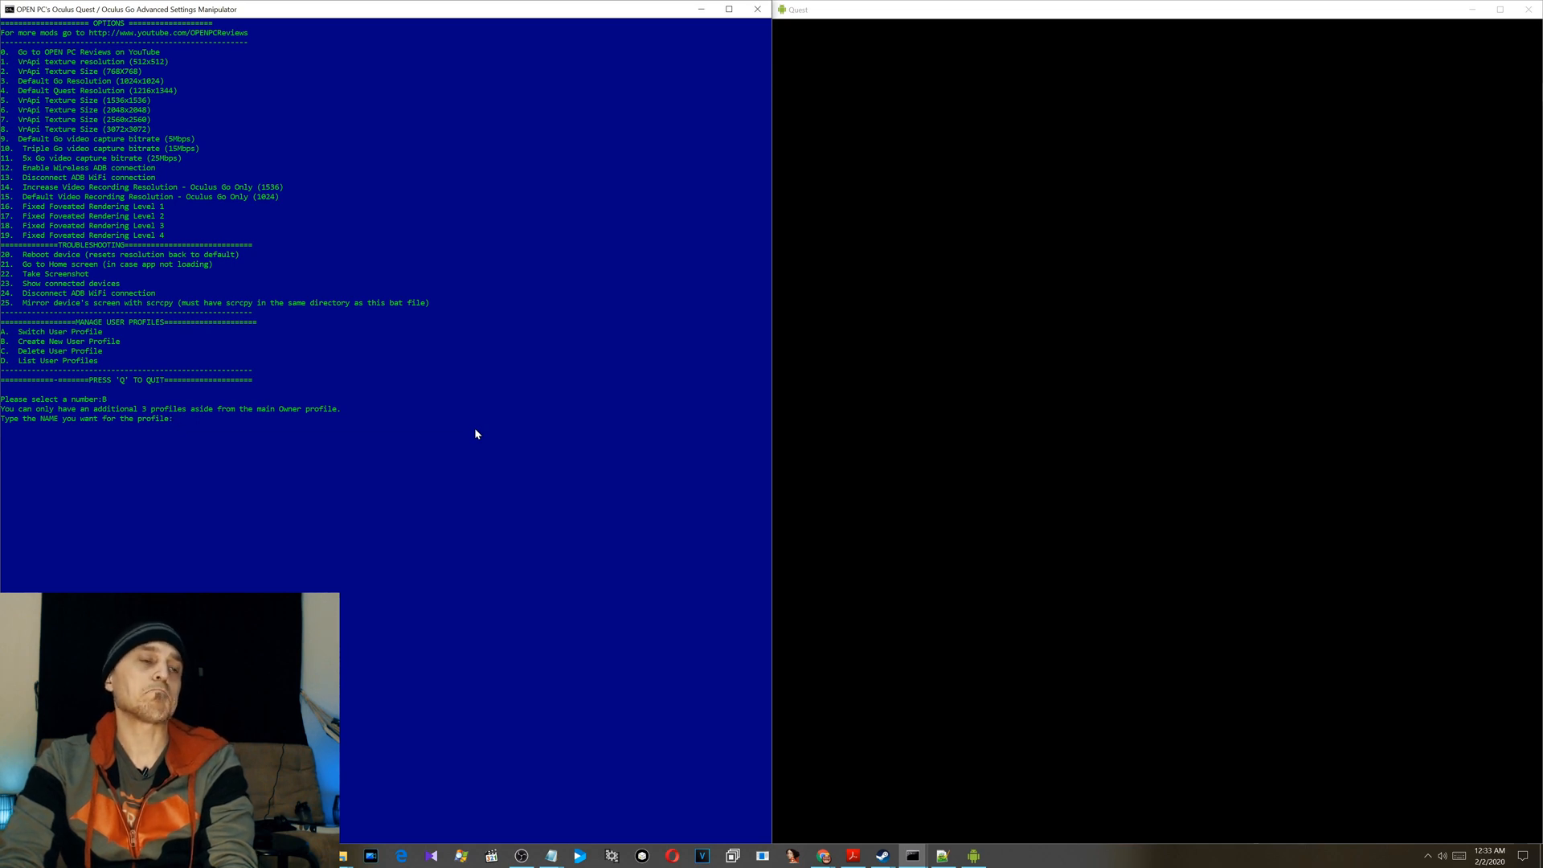
- Name the new Quest profile IronMan, confirm it and return to the menu
text(IronMan)
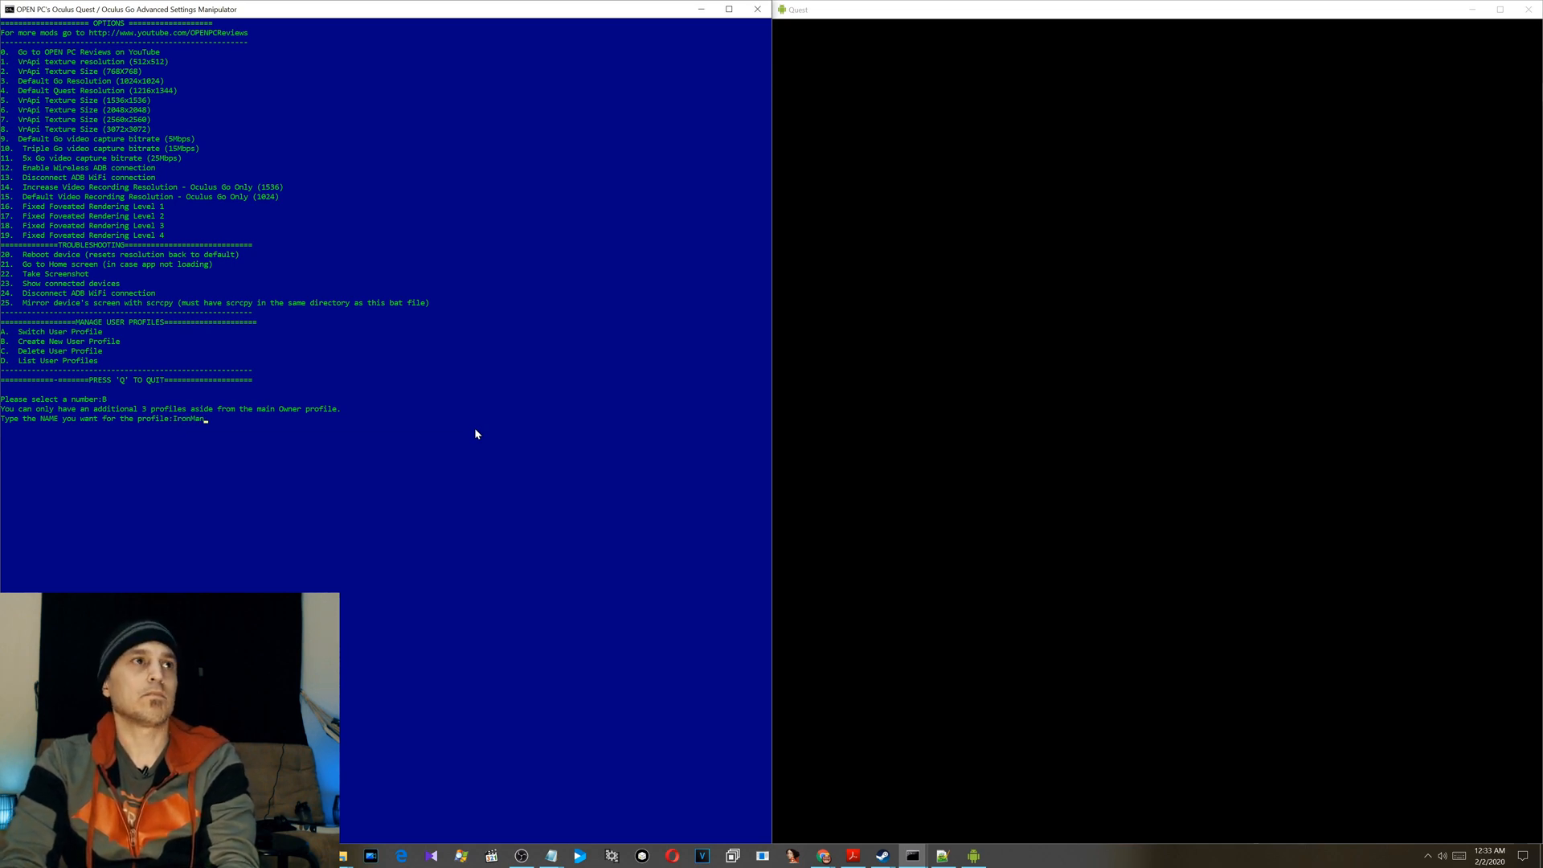
key(enter)
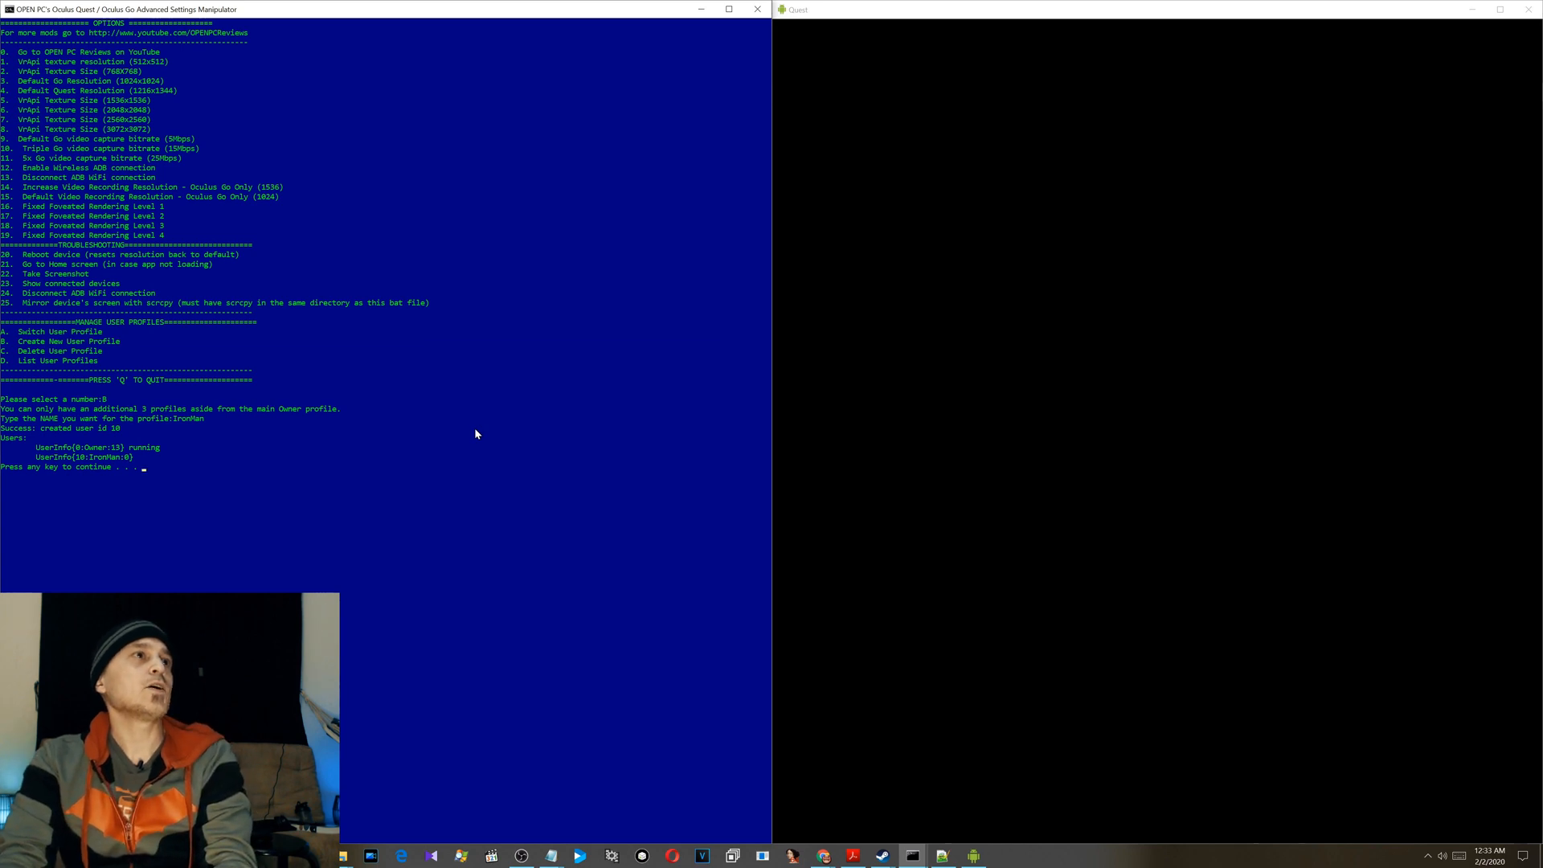
key(enter)
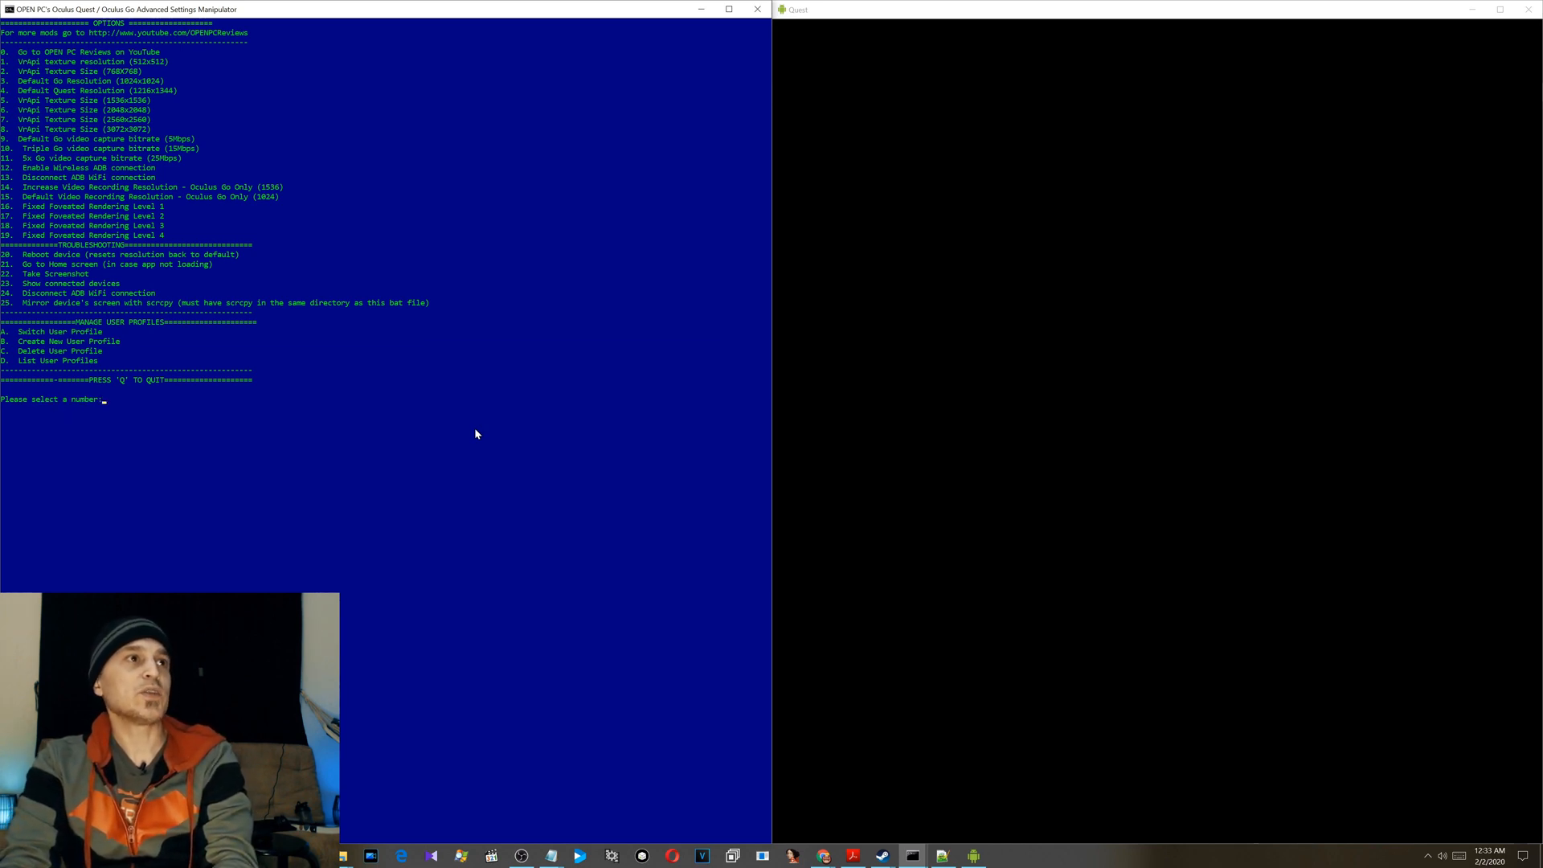
- Use option A to switch the Quest to the IronMan profile and return to the menu
text(A)
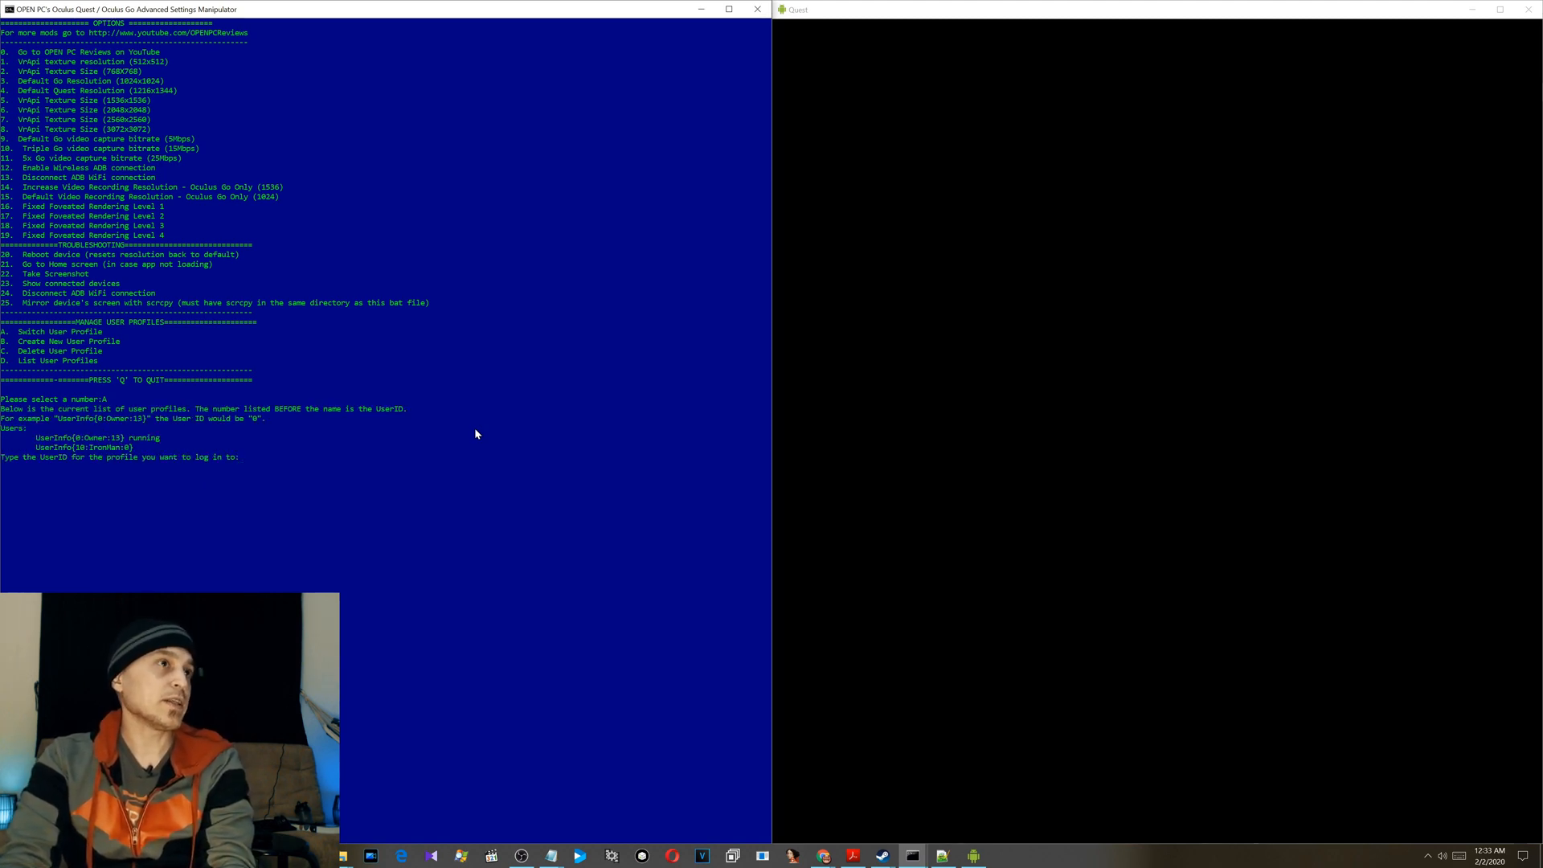
text(10)
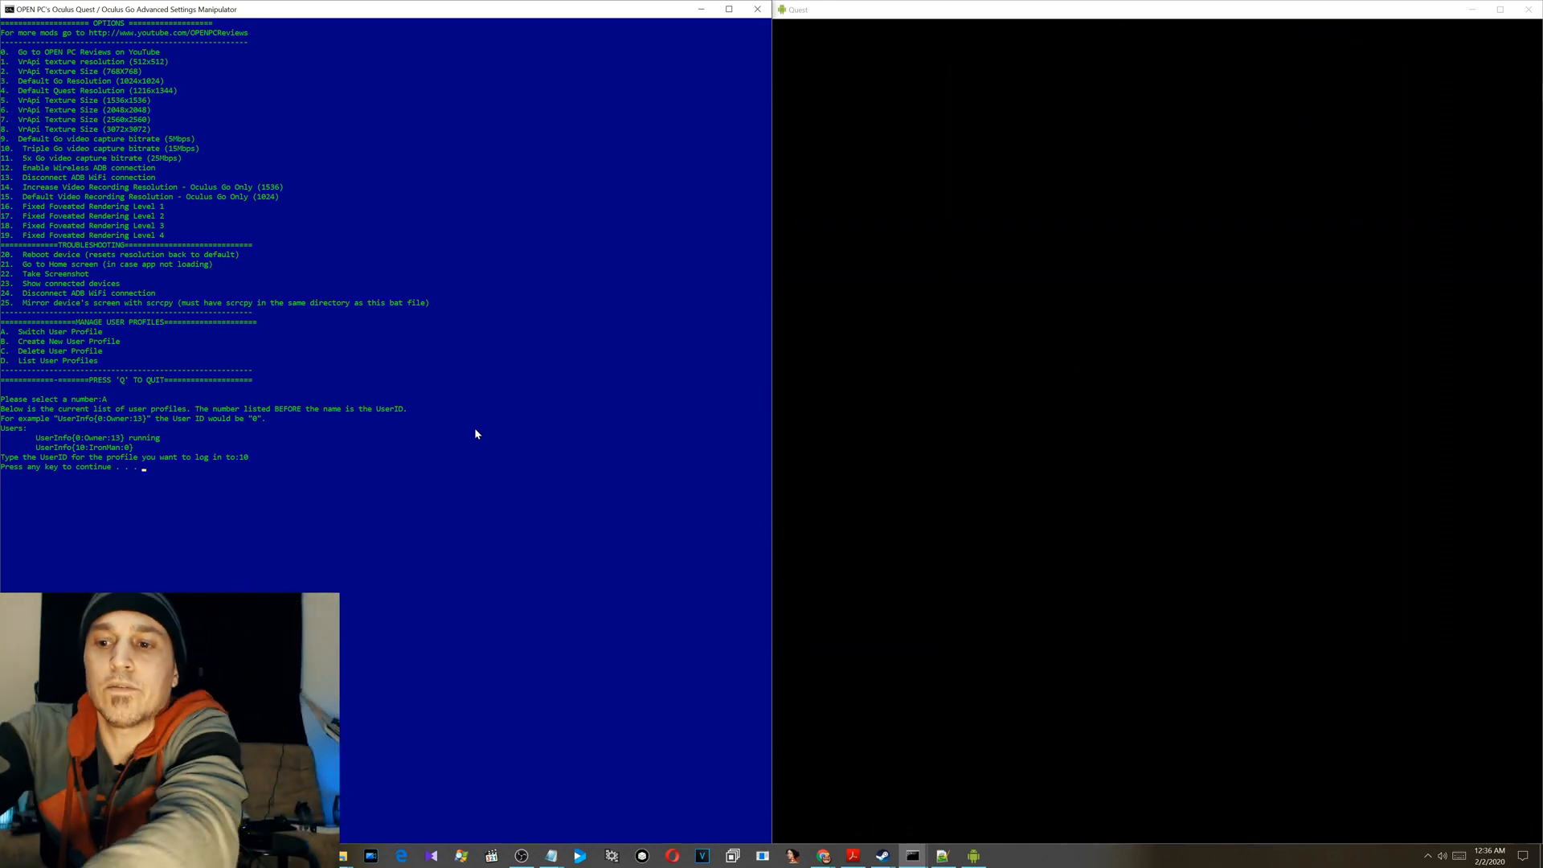
key(enter)
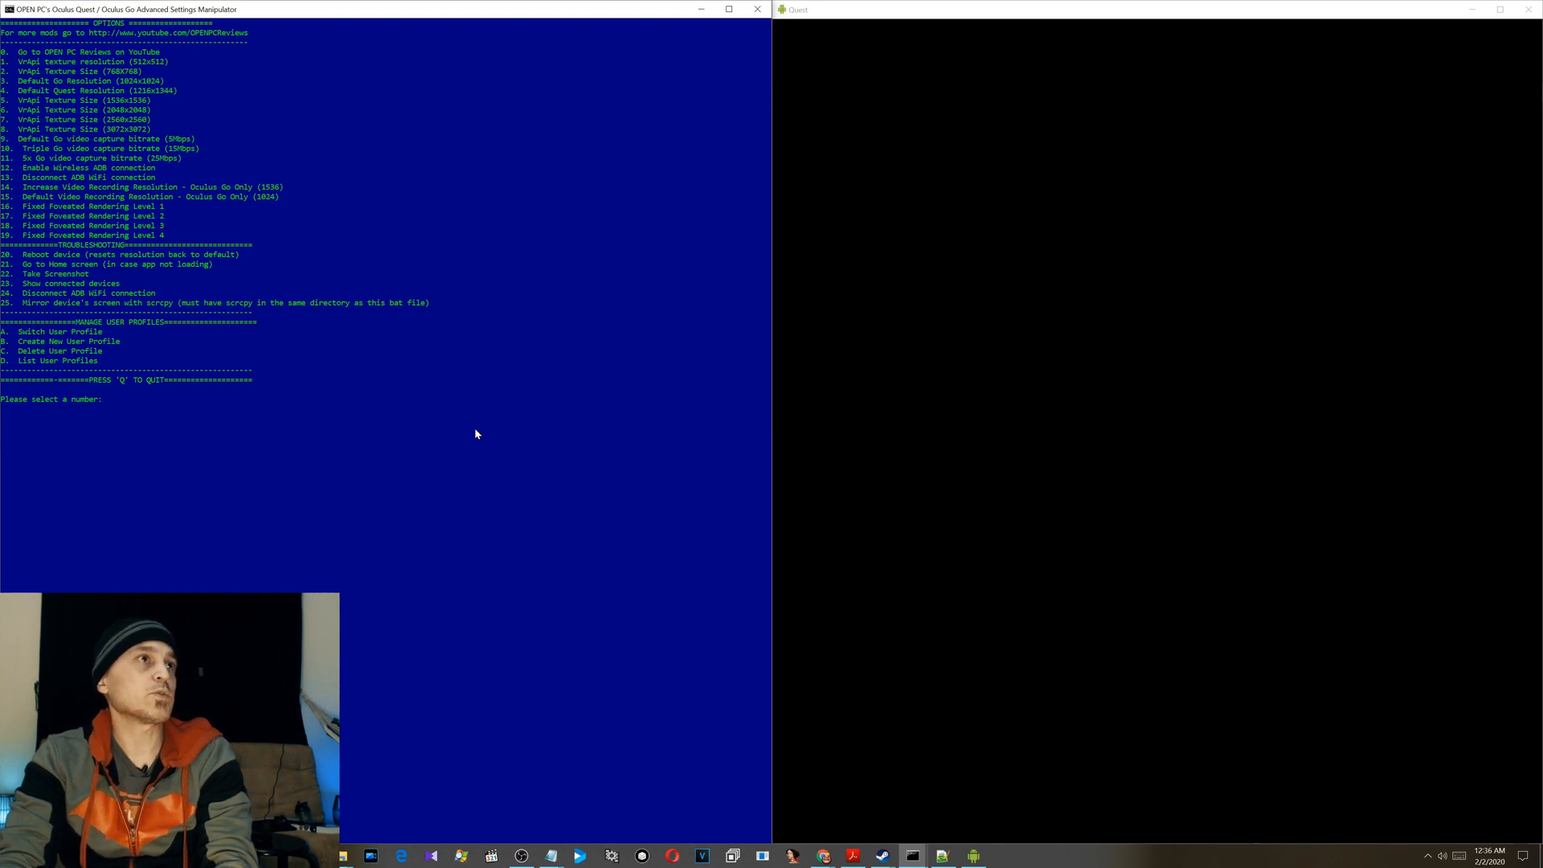
- Switch the Quest back to the Owner profile (UserID 0), then request option 12 for wireless ADB
text(a)
text(0)
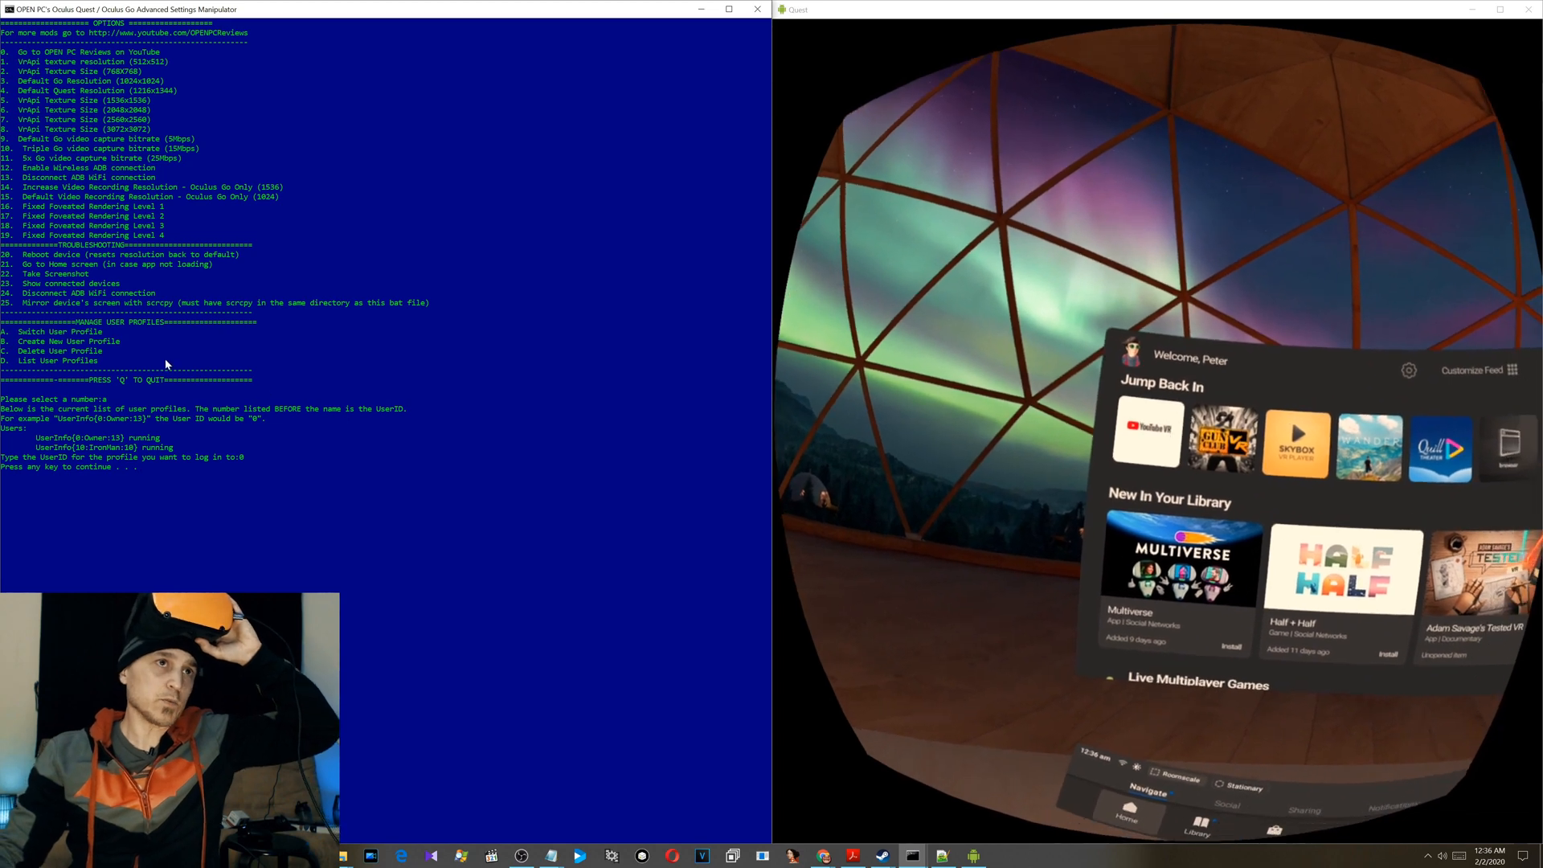
key(enter)
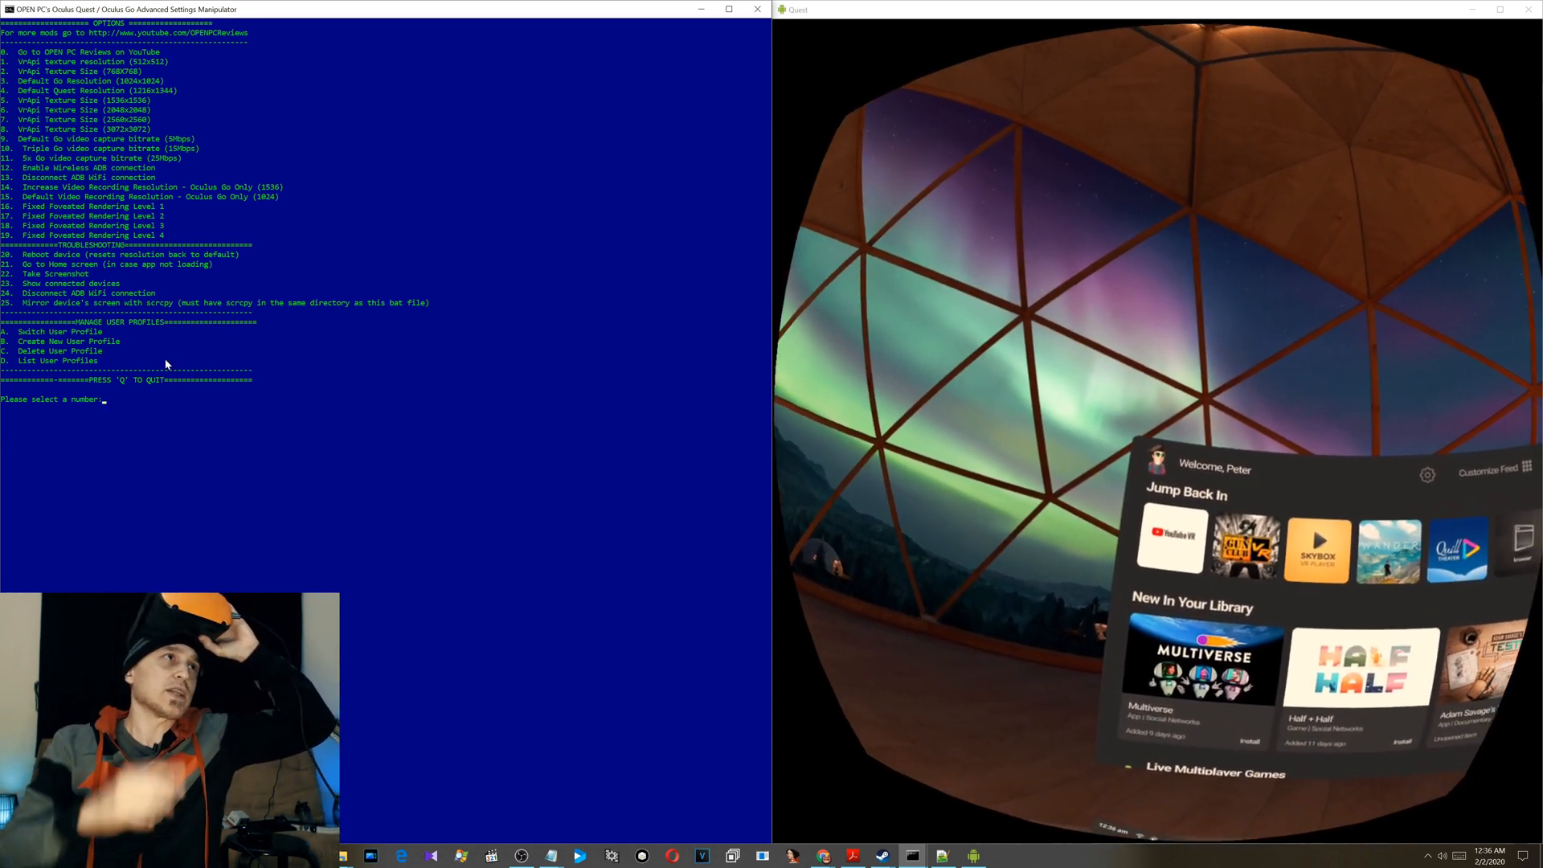
text(12)
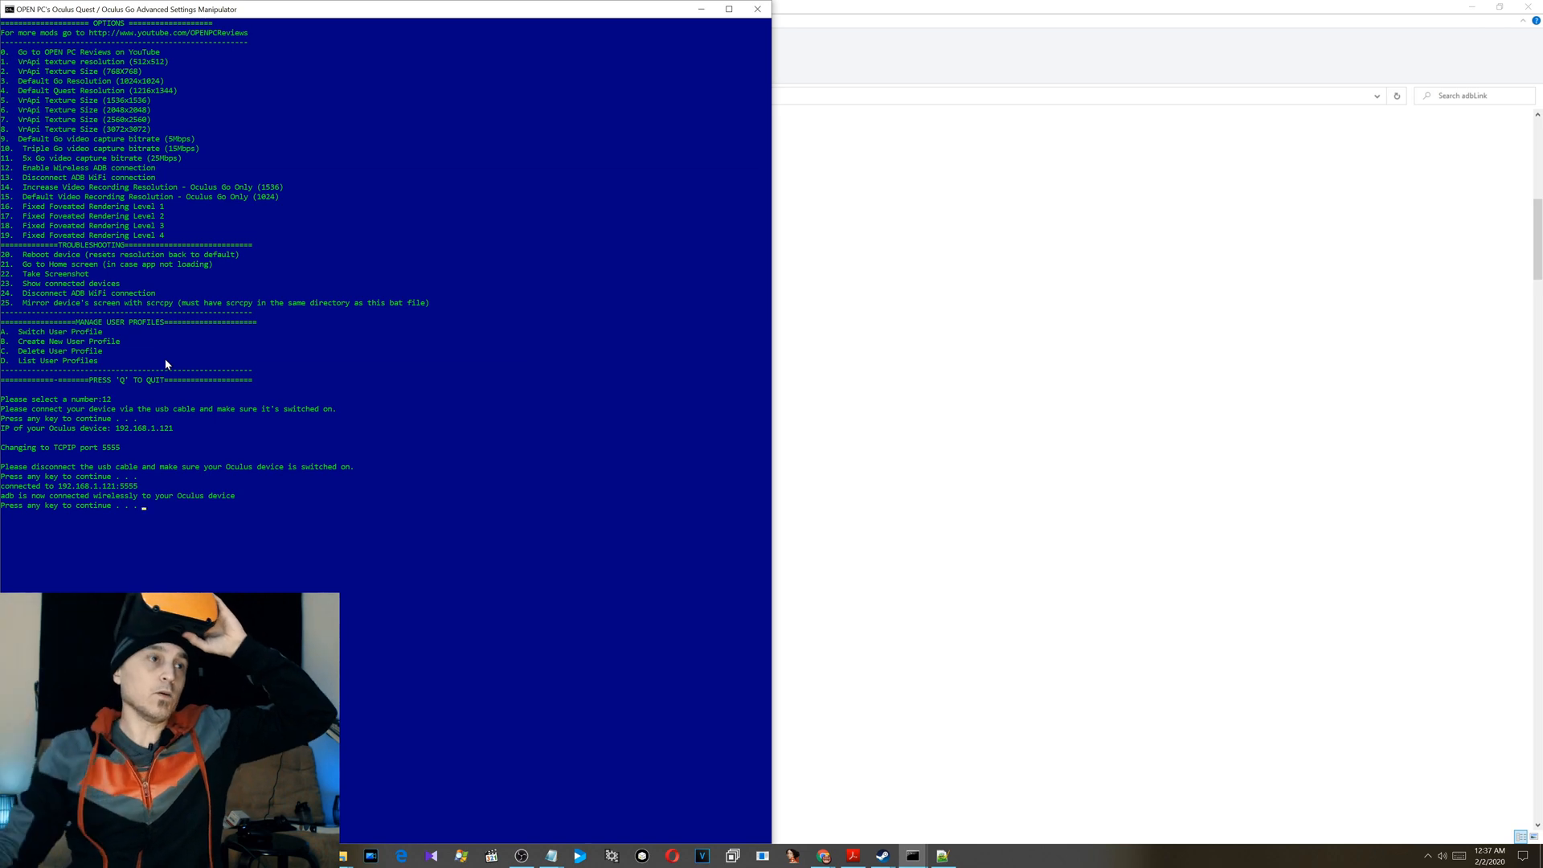
- Leave the wireless ADB result and start scrcpy mirroring with option 25
key(enter)
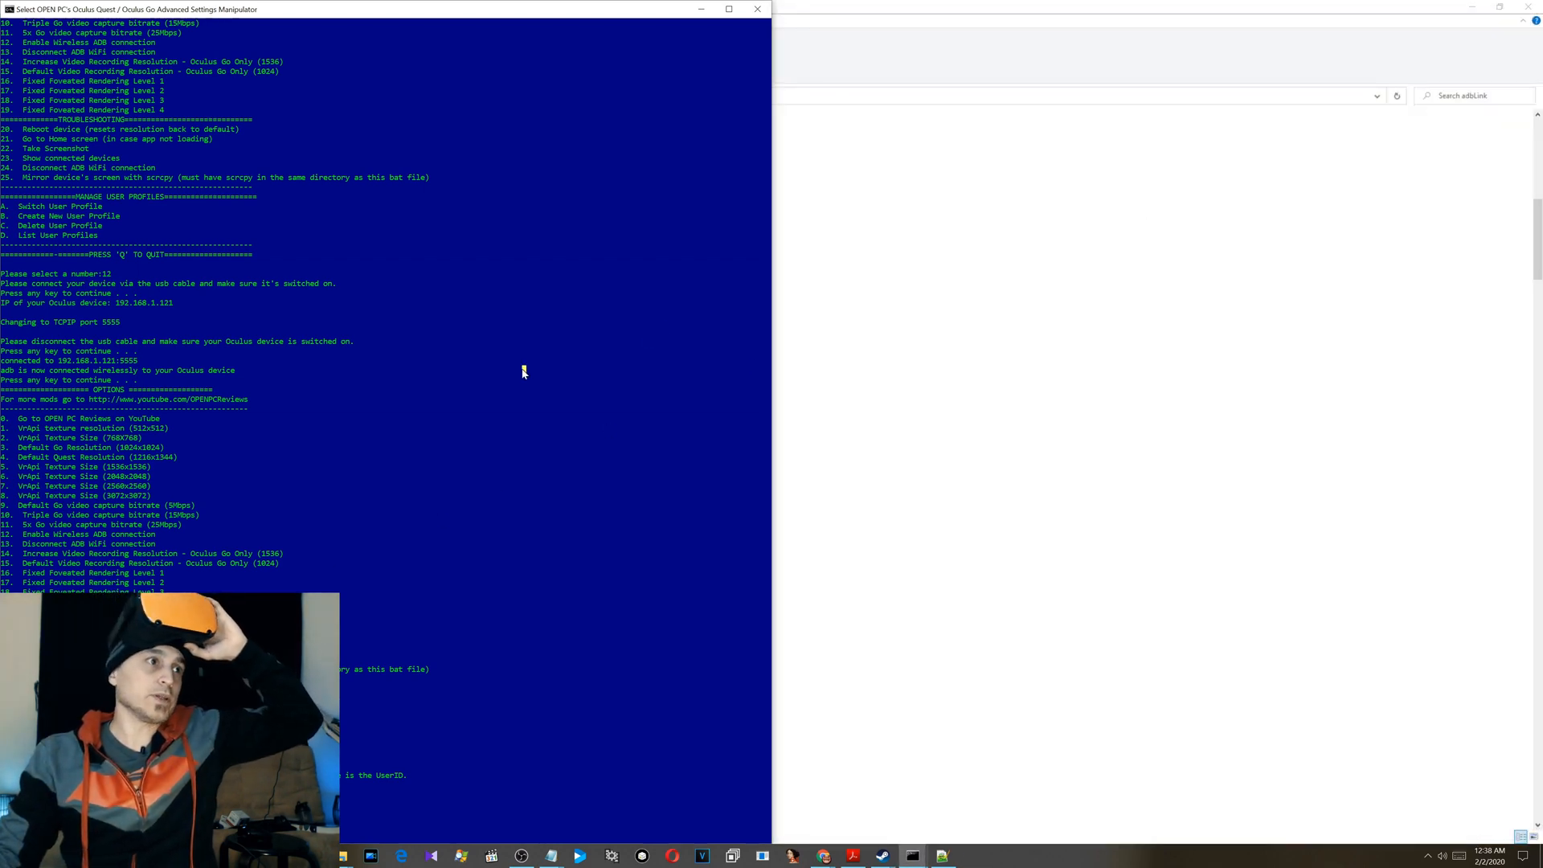
text(25)
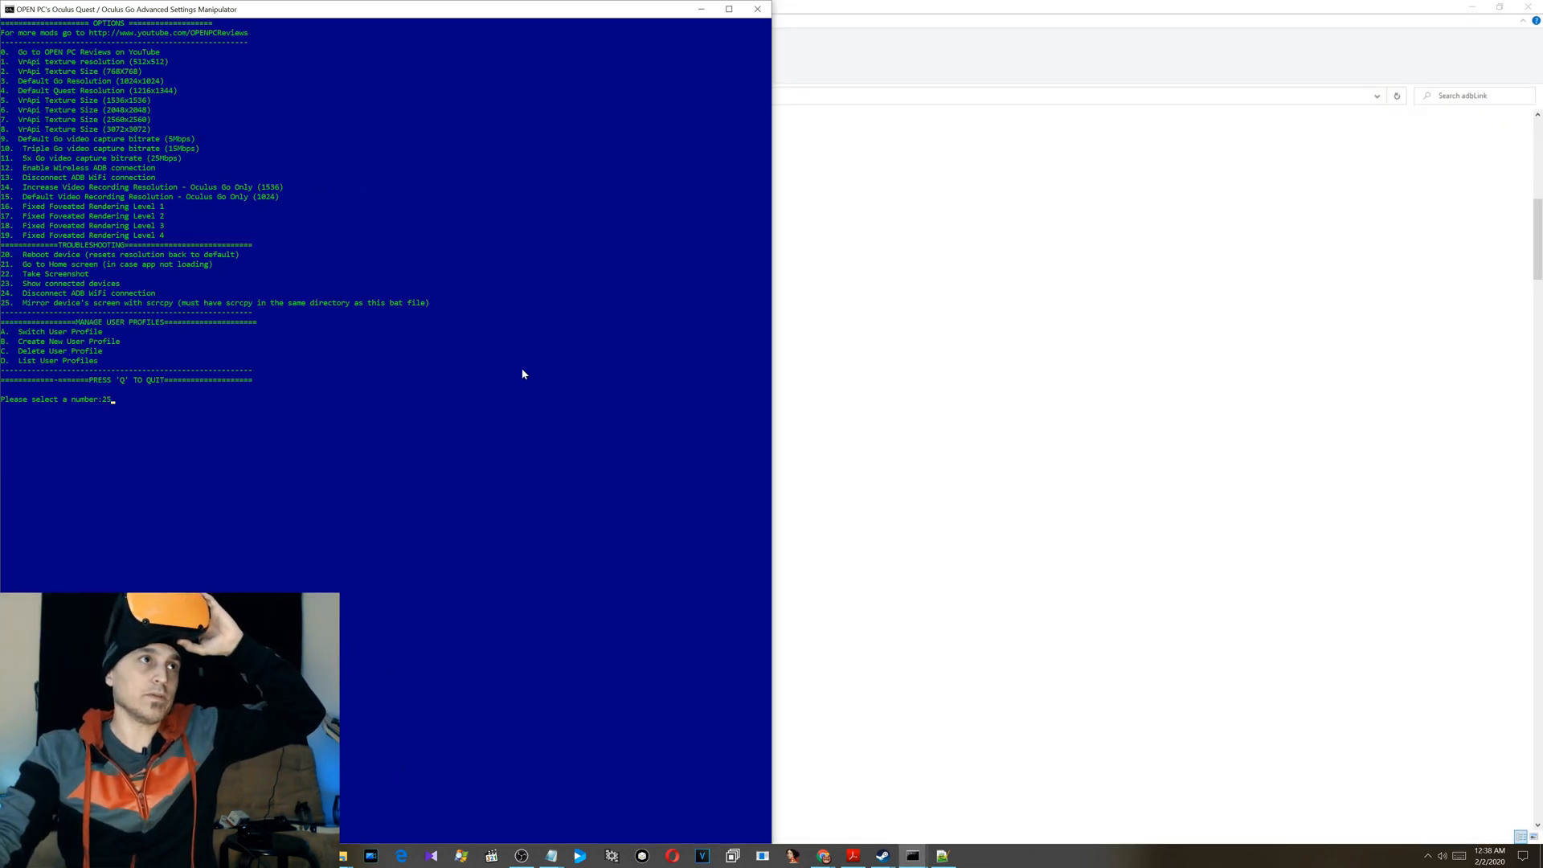
key(enter)
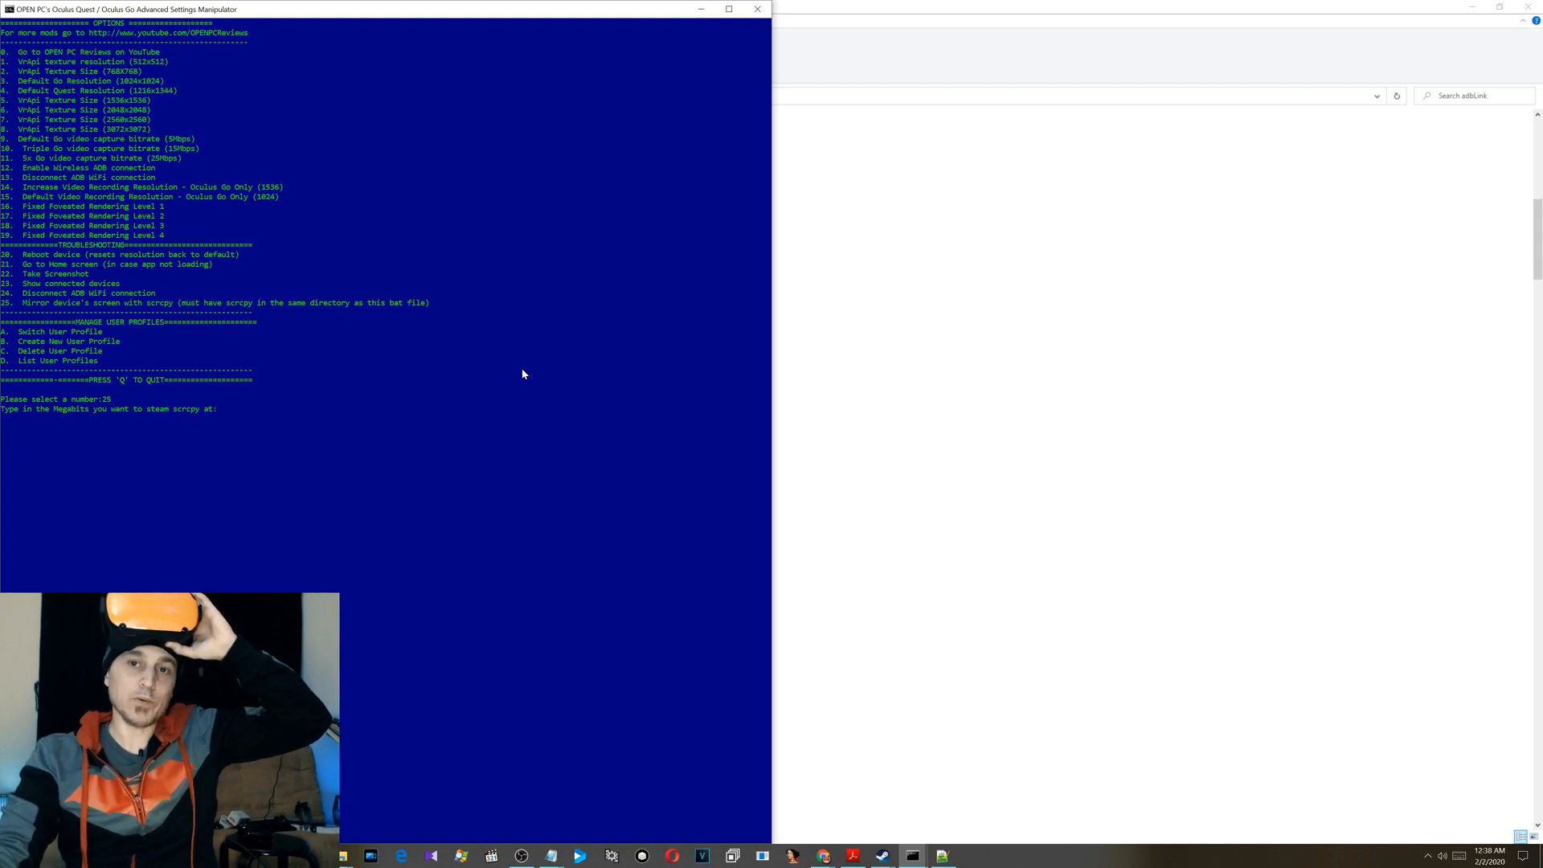